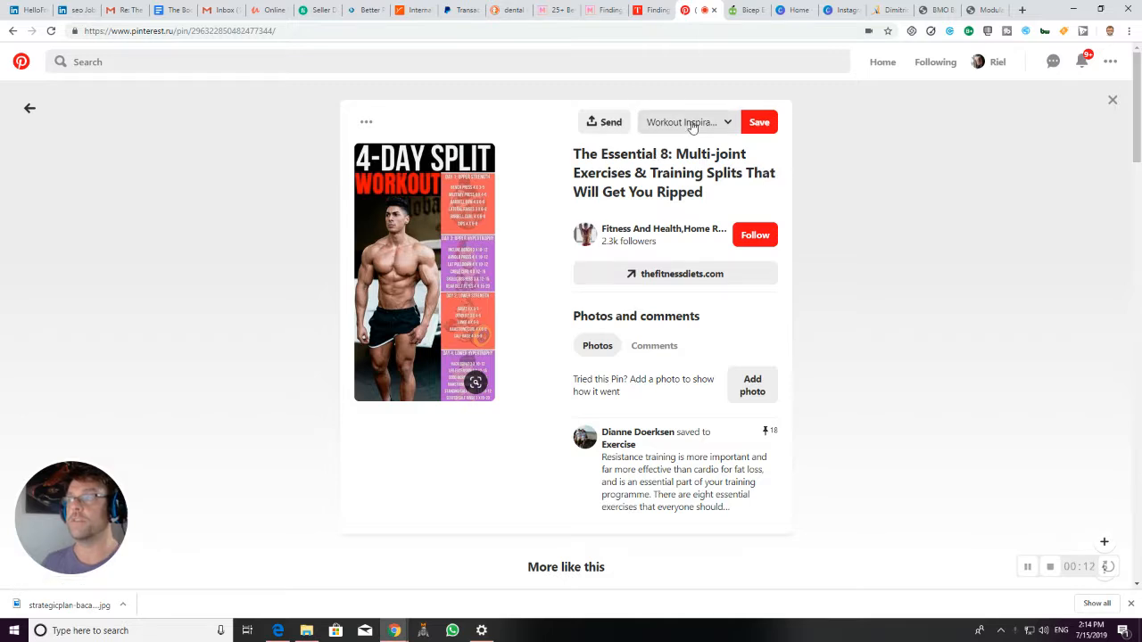
Step: Follow the pin's thefitnessdiets.com link to the Best Bicep Exercises article
{"action": "left_click", "coordinate": [682, 122]}
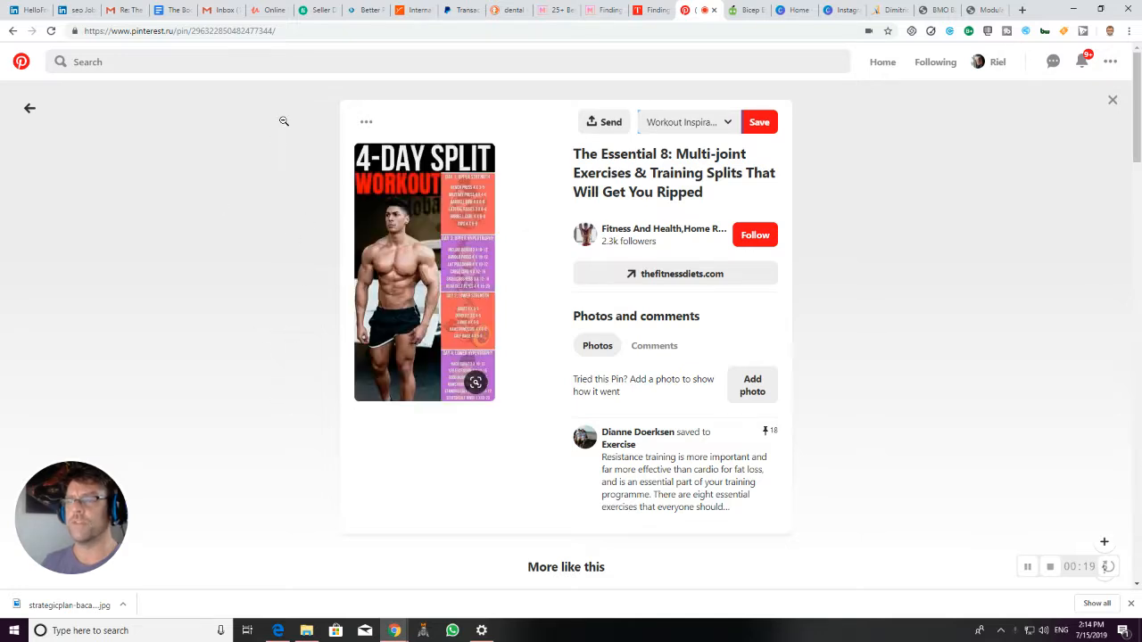
{"action": "mouse_move", "coordinate": [271, 282]}
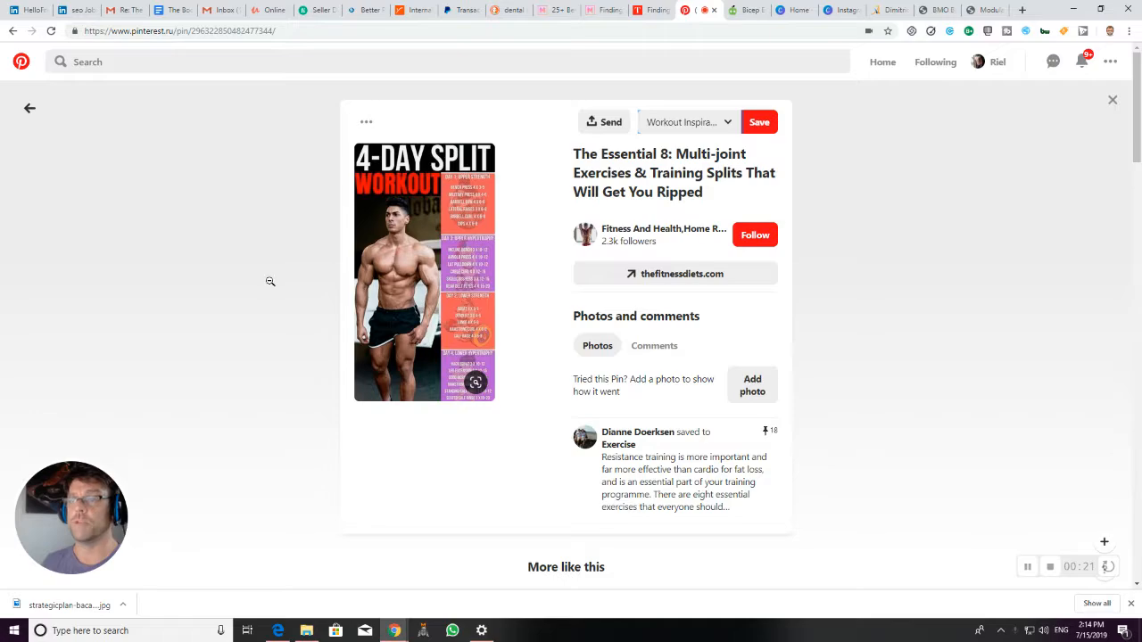
{"action": "left_click", "coordinate": [674, 274]}
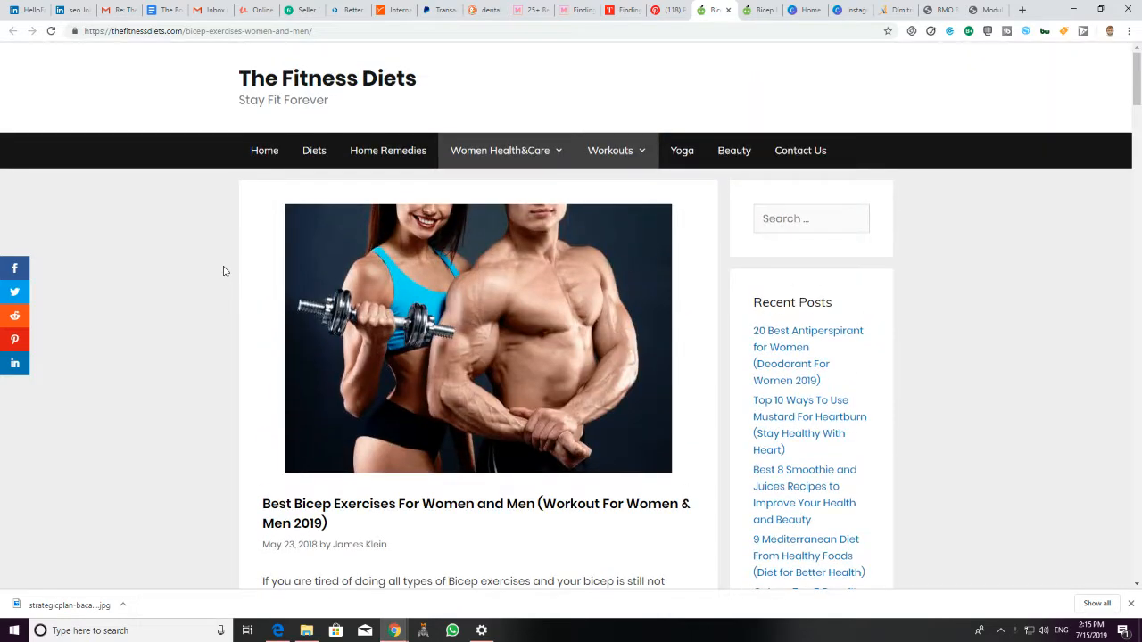
{"action": "scroll", "scroll_direction": "down", "scroll_amount": 3}
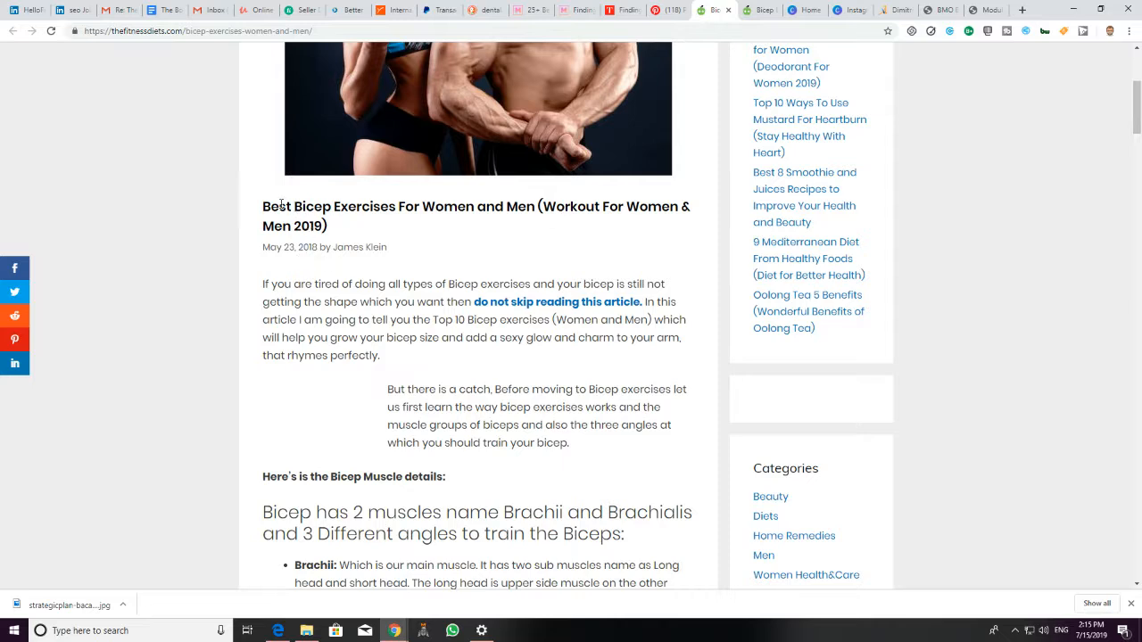
{"action": "mouse_move", "coordinate": [264, 241]}
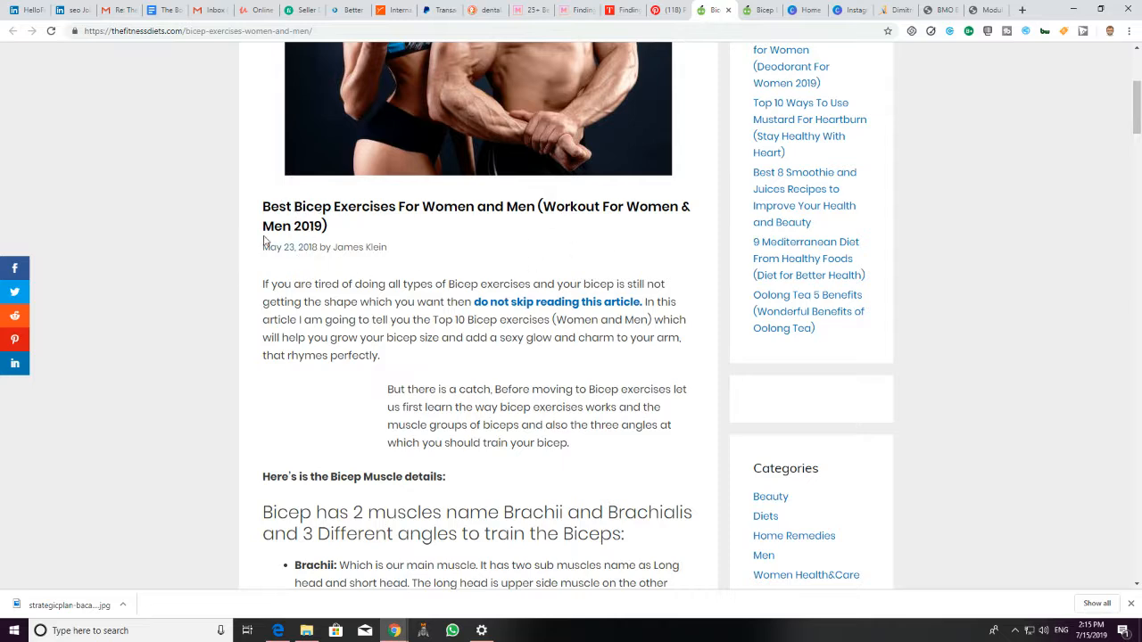
{"action": "mouse_move", "coordinate": [660, 268]}
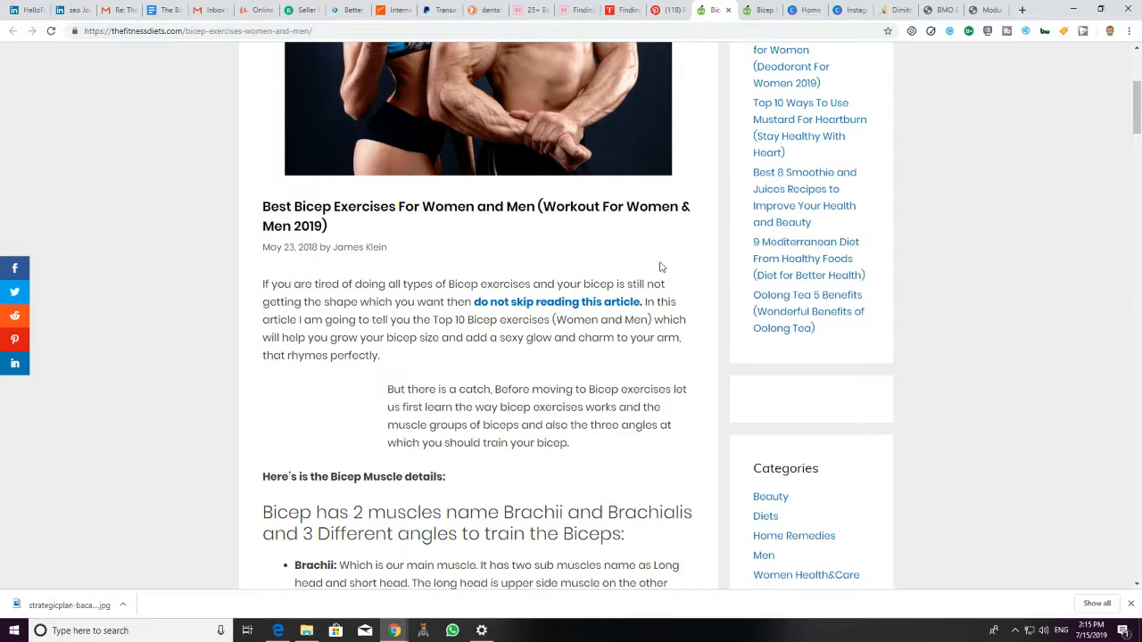
{"action": "mouse_move", "coordinate": [522, 200]}
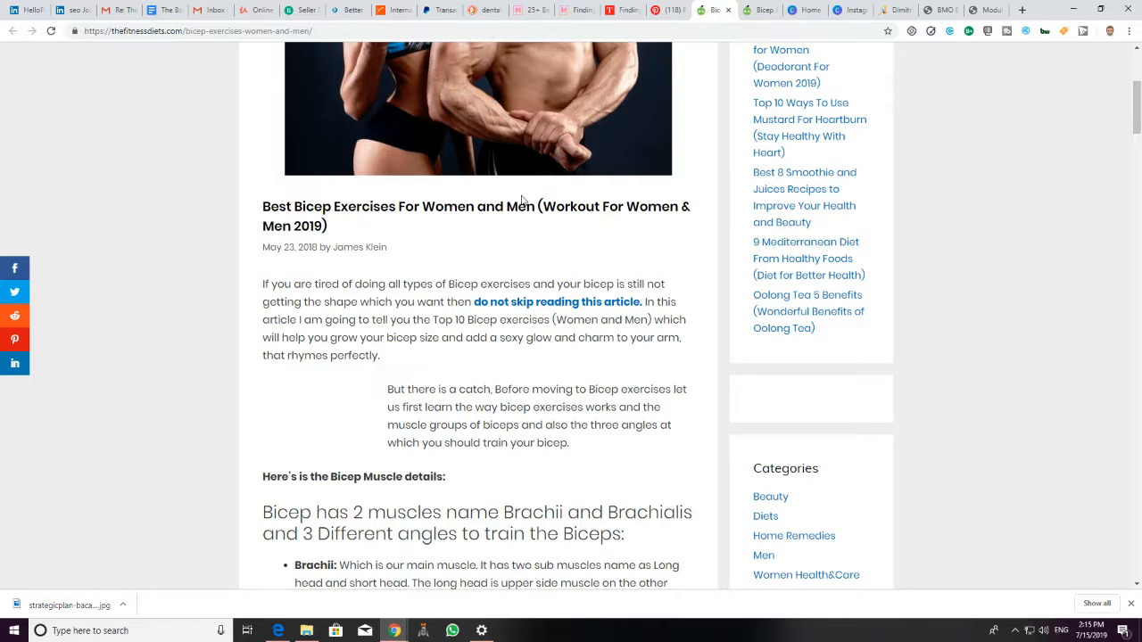
{"action": "mouse_move", "coordinate": [350, 213]}
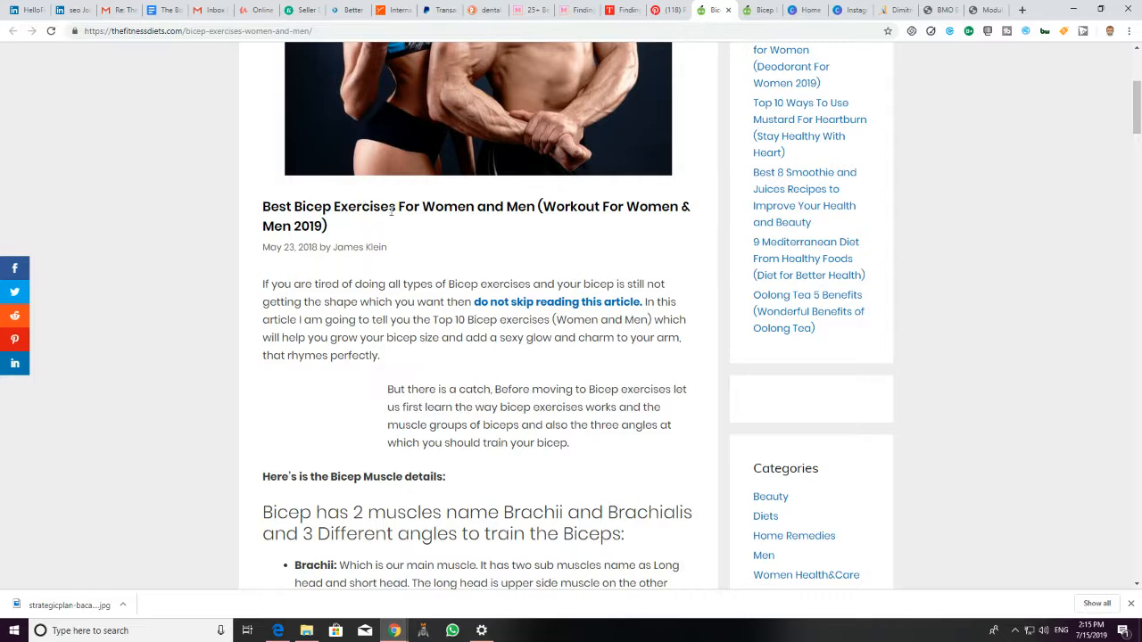
{"action": "mouse_move", "coordinate": [450, 321]}
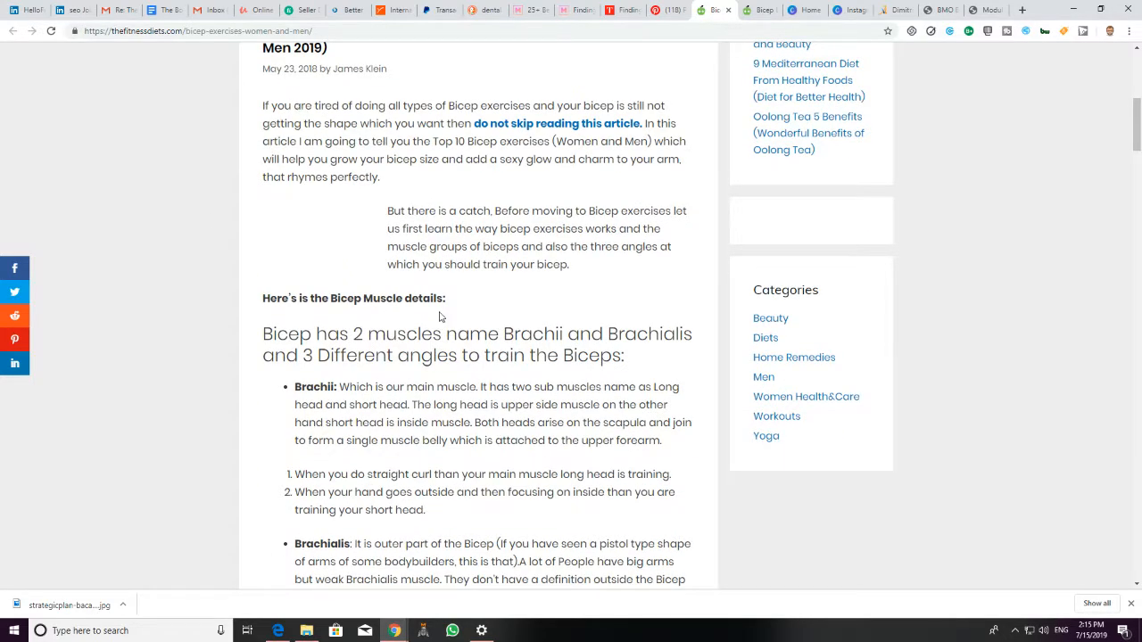
{"action": "scroll", "scroll_direction": "down", "scroll_amount": 3}
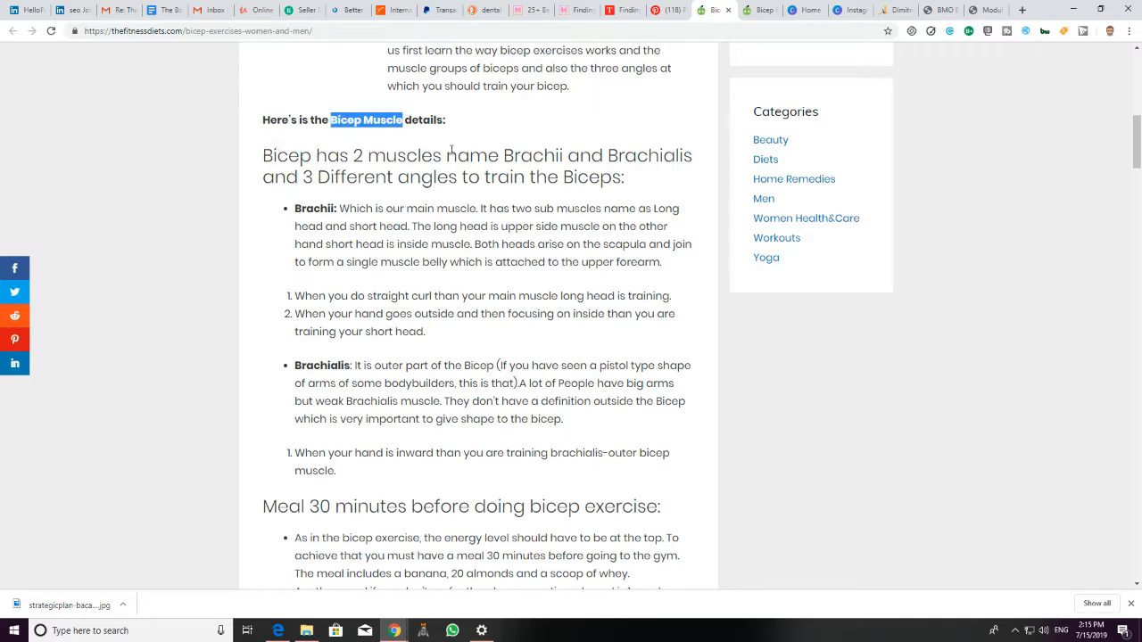
{"action": "left_click_drag", "start_coordinate": [503, 155], "coordinate": [692, 155]}
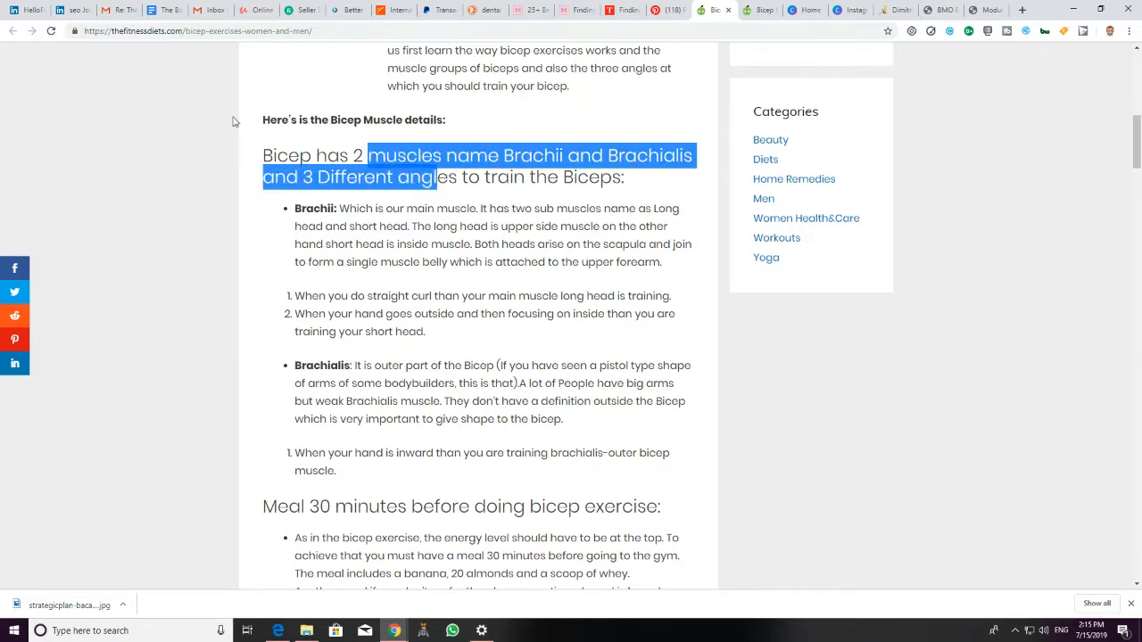
{"action": "mouse_move", "coordinate": [331, 344]}
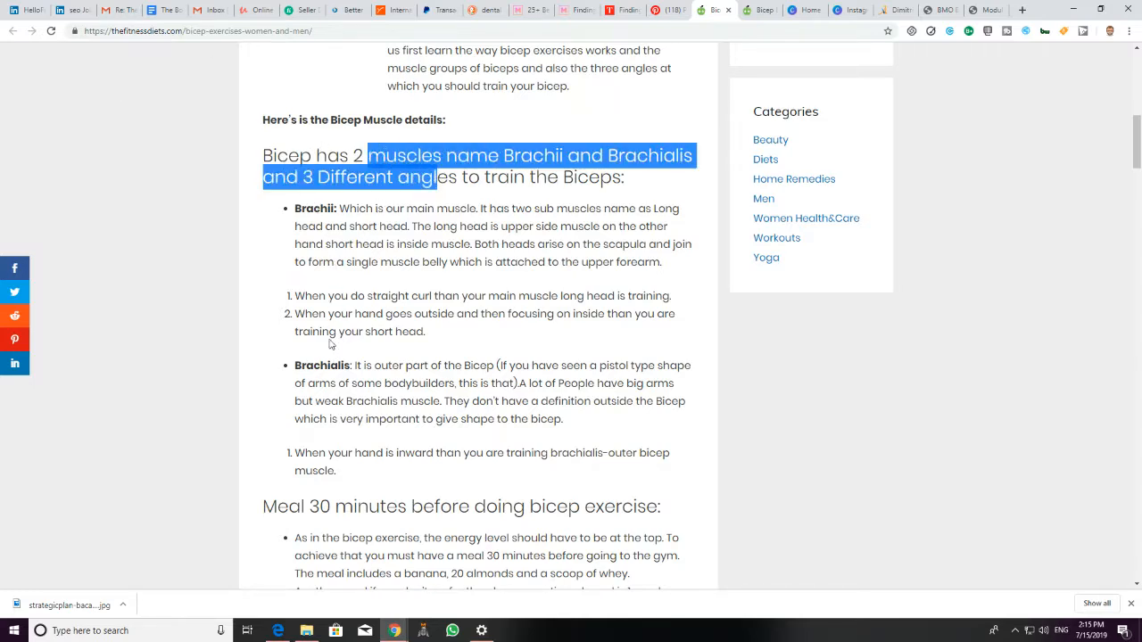
{"action": "left_click", "coordinate": [322, 357]}
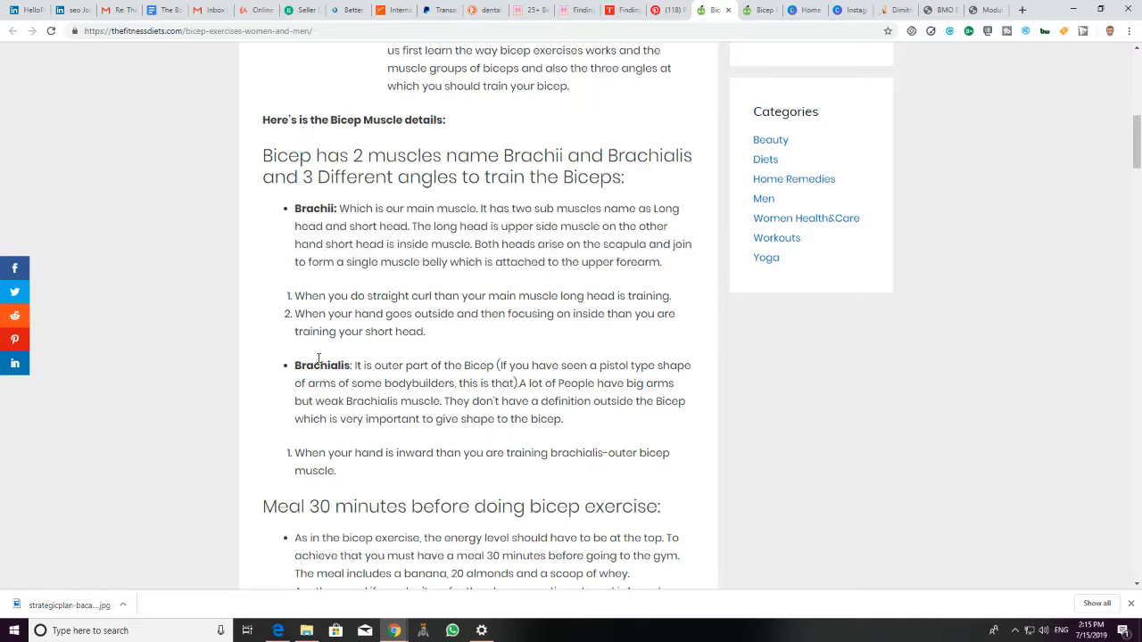
{"action": "scroll", "scroll_direction": "down", "scroll_amount": 3}
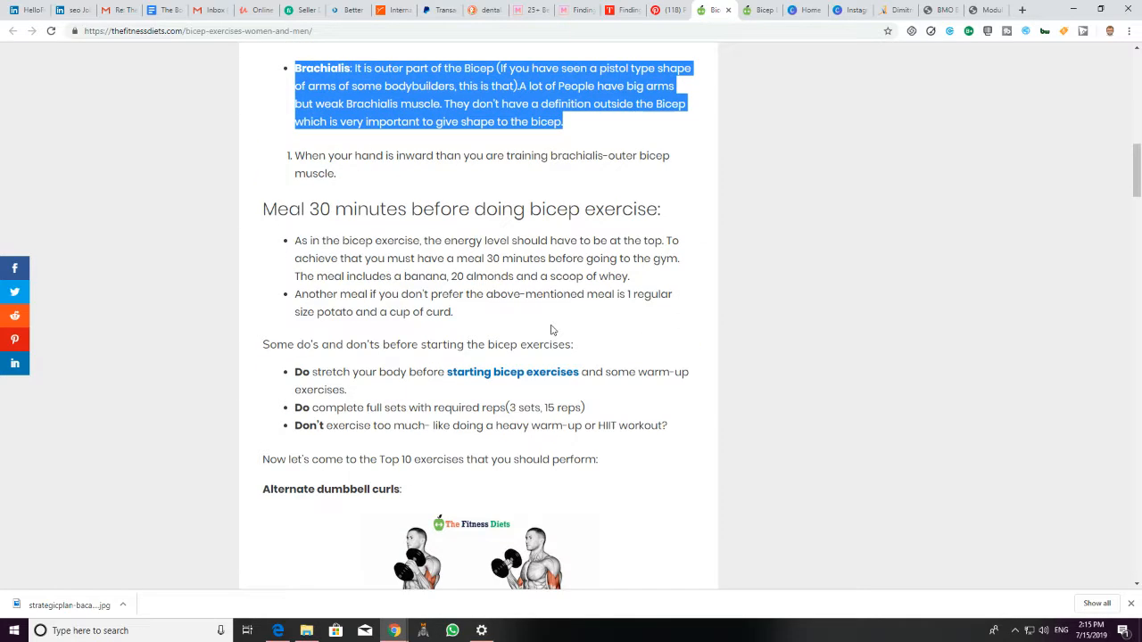
{"action": "scroll", "scroll_direction": "down", "scroll_amount": 3}
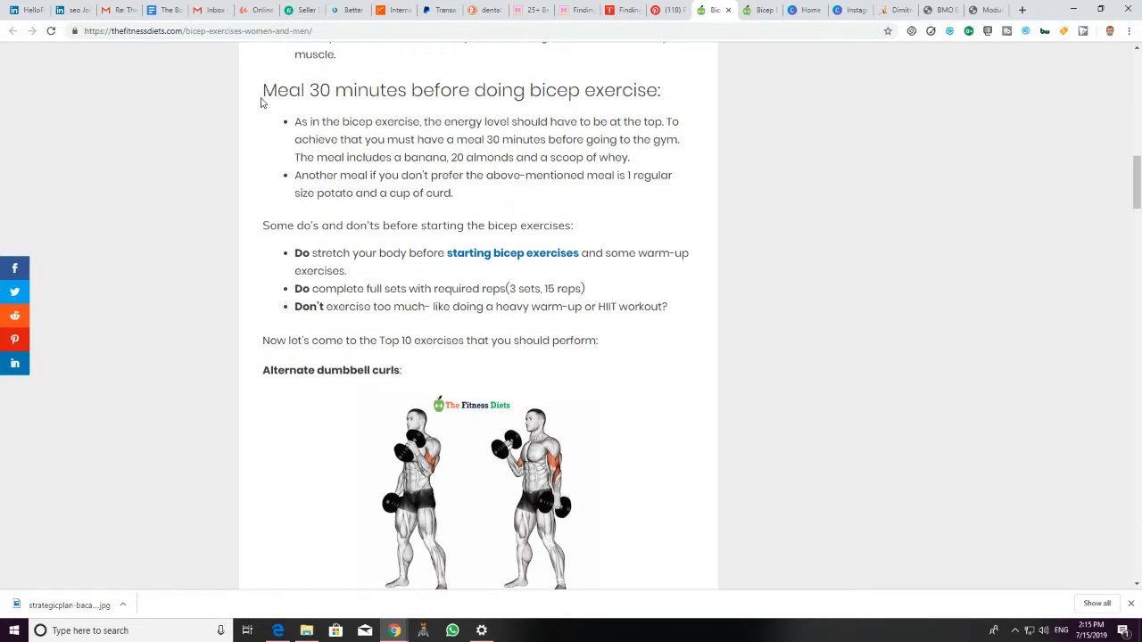
{"action": "left_click_drag", "start_coordinate": [528, 89], "coordinate": [633, 89]}
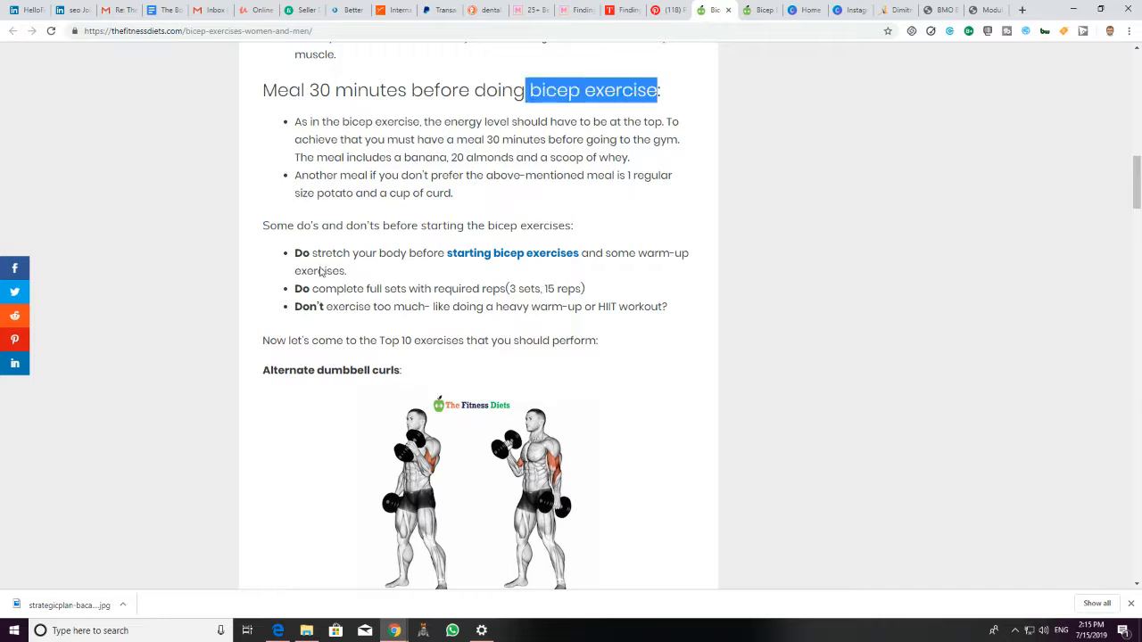
{"action": "mouse_move", "coordinate": [479, 268]}
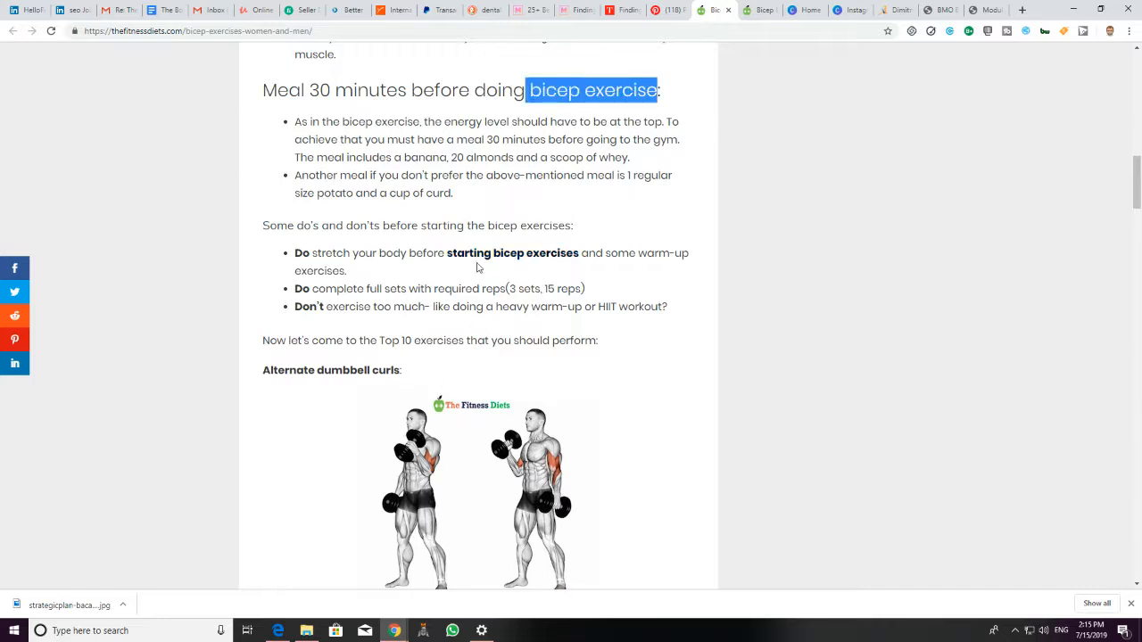
{"action": "double_click", "coordinate": [467, 253]}
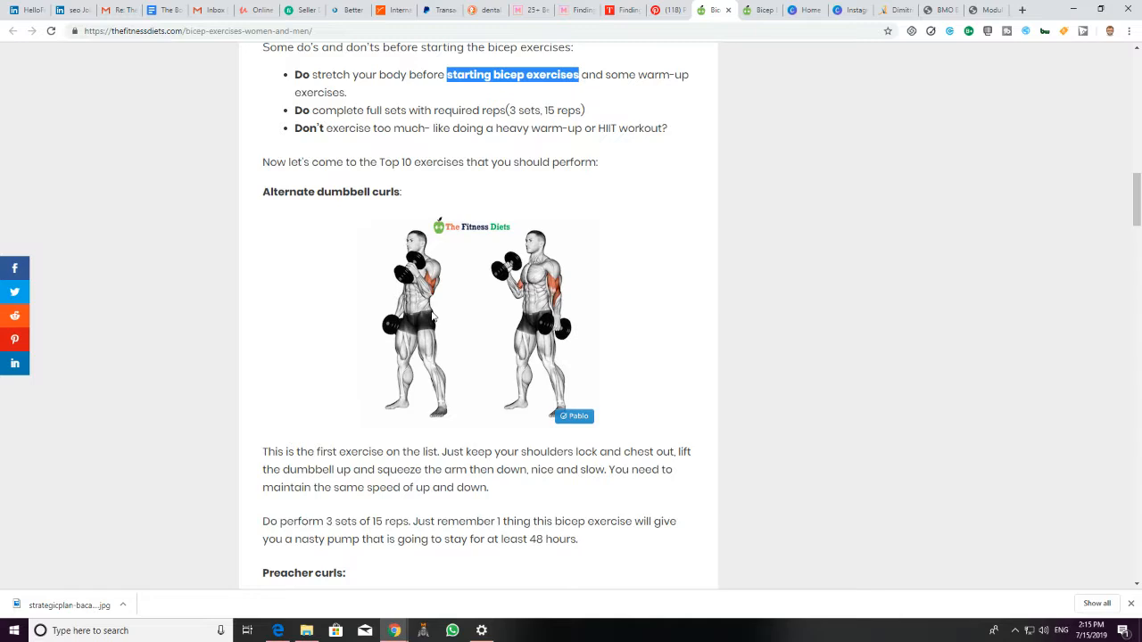
Step: Inspect the starting bicep exercises link's code, then close DevTools
{"action": "right_click", "coordinate": [432, 312]}
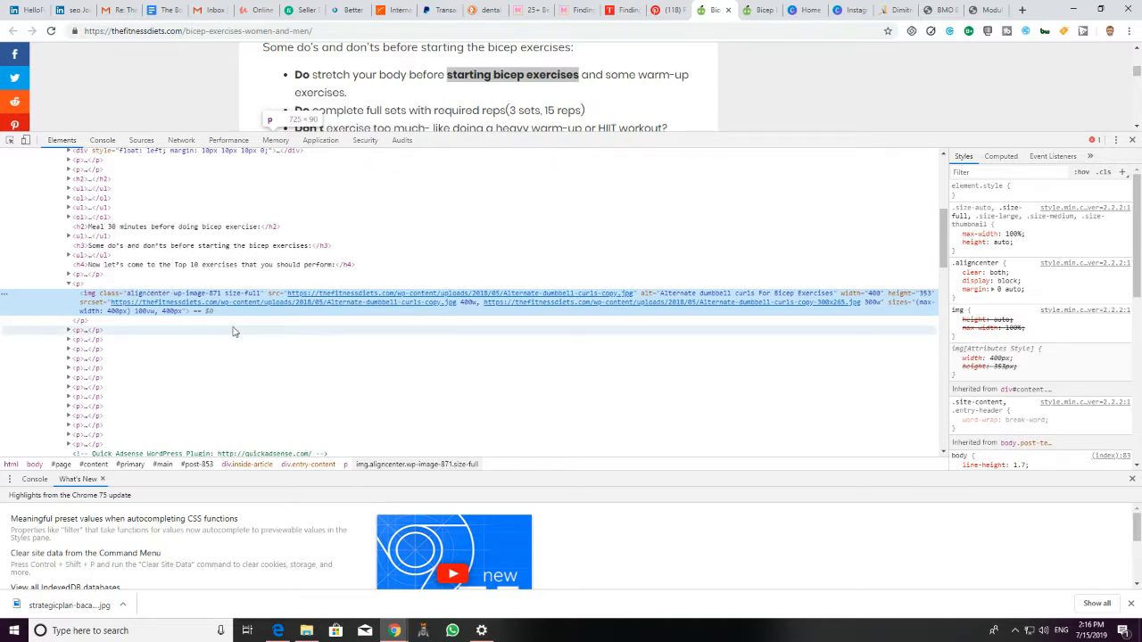
{"action": "mouse_move", "coordinate": [696, 301]}
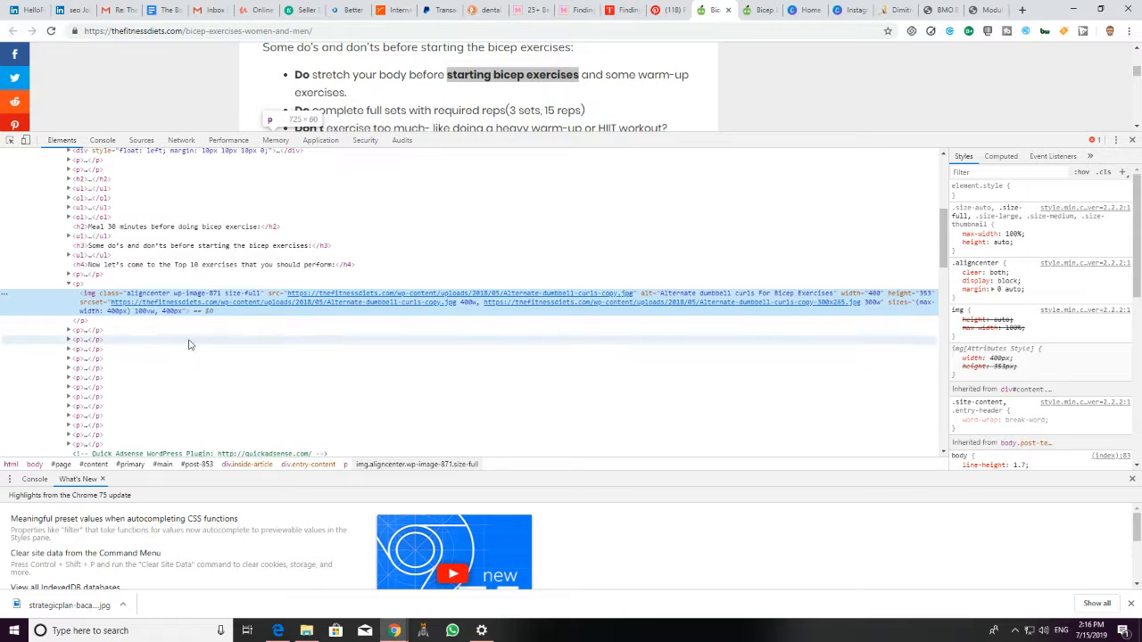
{"action": "mouse_move", "coordinate": [191, 330]}
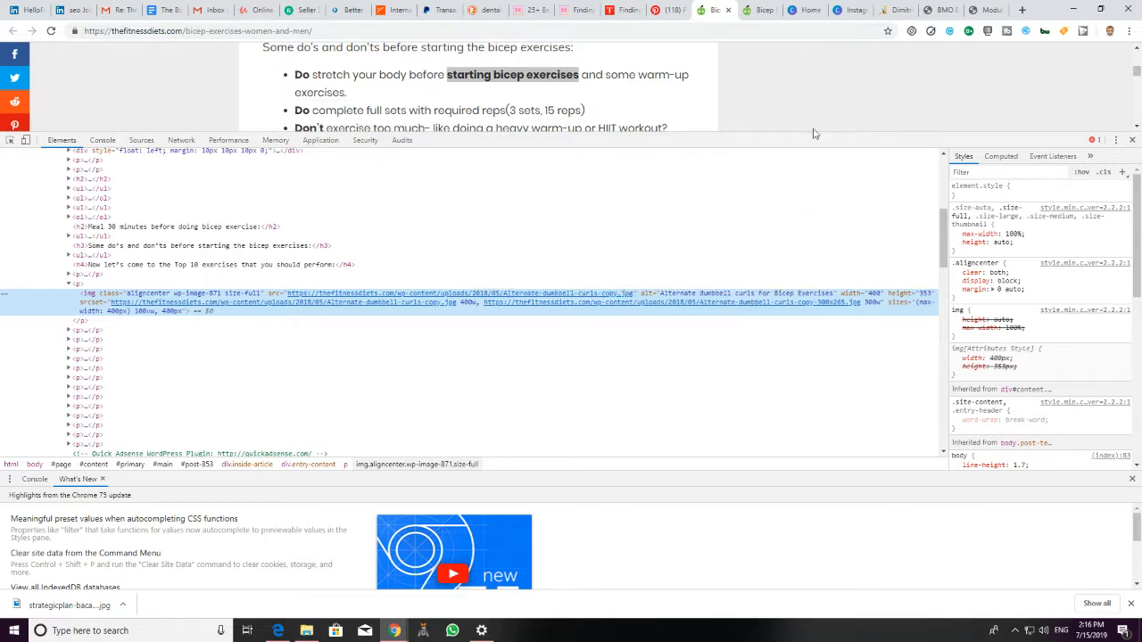
{"action": "mouse_move", "coordinate": [773, 111]}
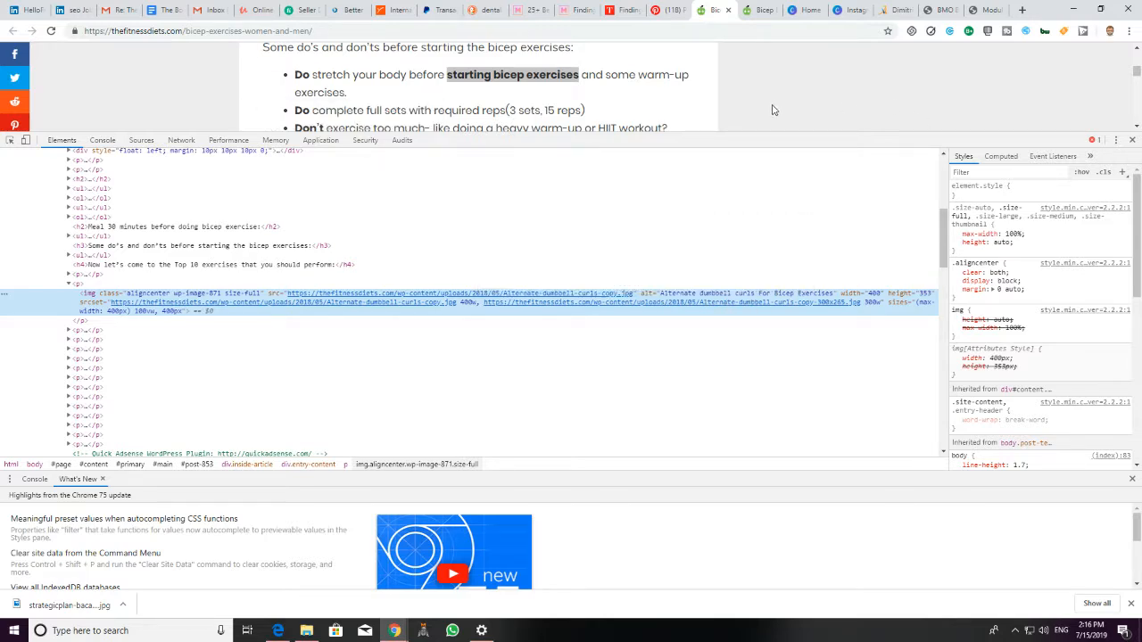
{"action": "left_click", "coordinate": [1133, 139]}
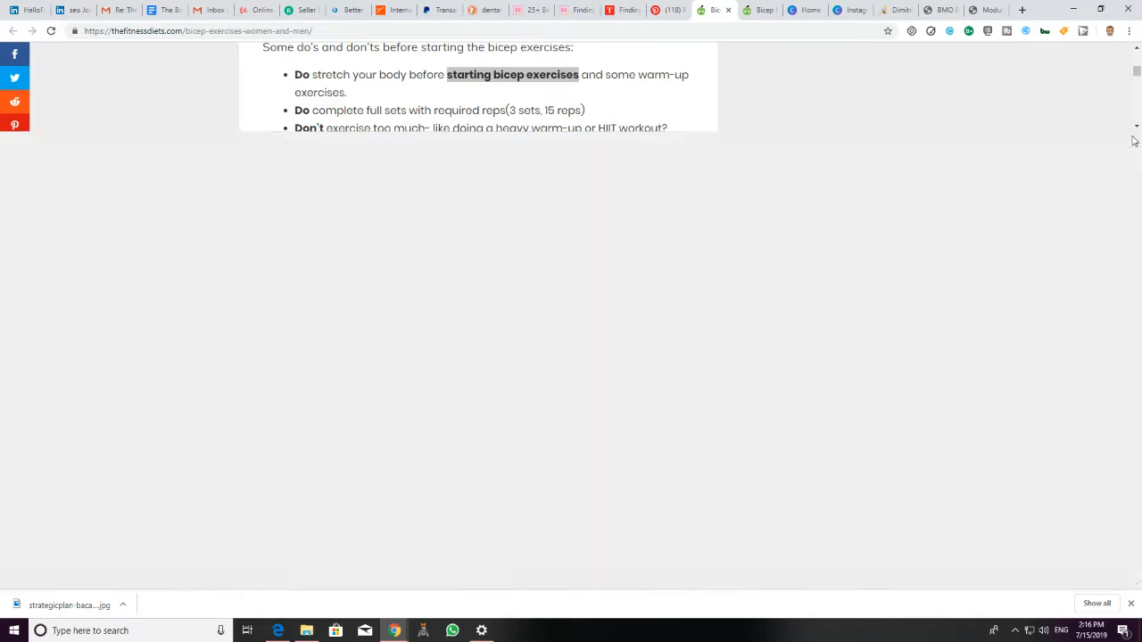
Step: Scroll through the curl sections to the footer, highlighting the seated hammer curls paragraphs
{"action": "scroll", "scroll_direction": "down", "scroll_amount": 3}
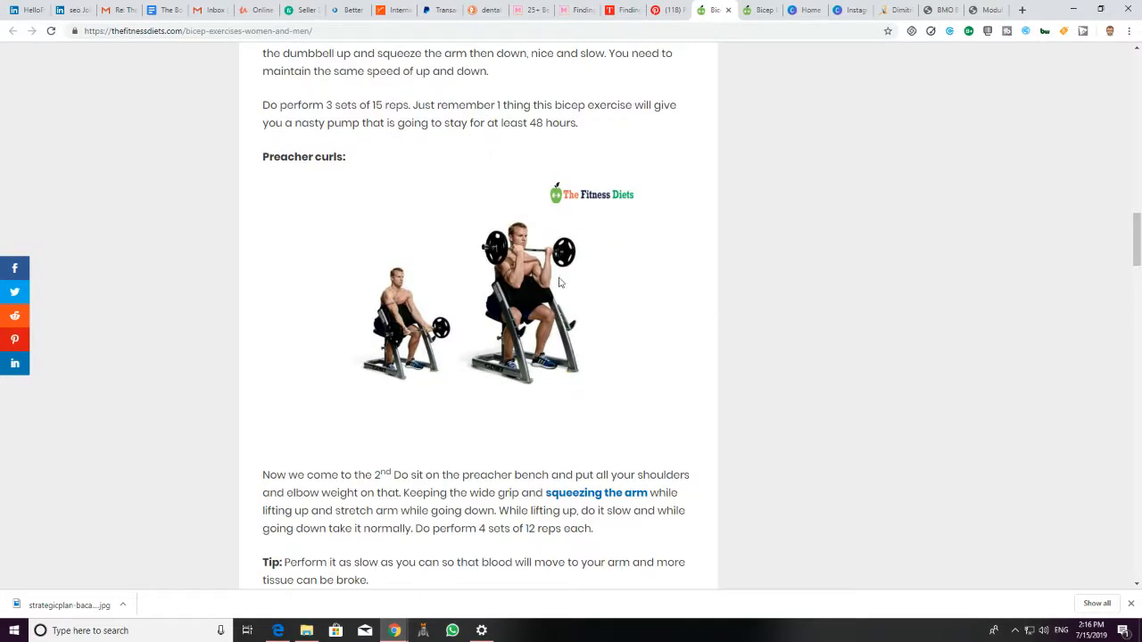
{"action": "scroll", "scroll_direction": "down", "scroll_amount": 3}
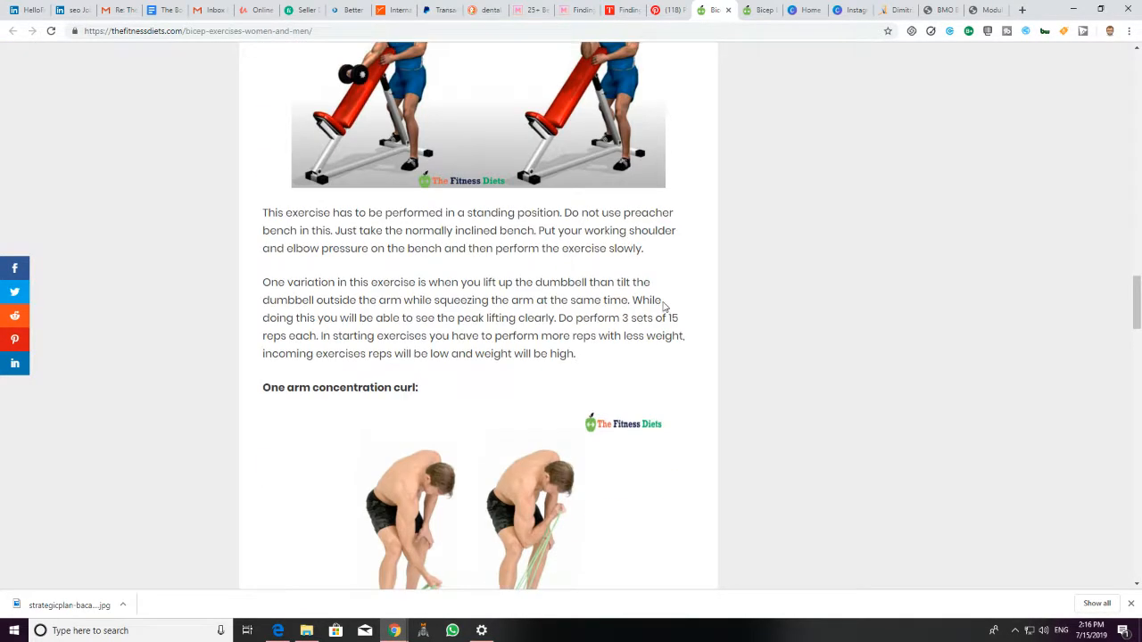
{"action": "scroll", "scroll_direction": "up", "scroll_amount": 3}
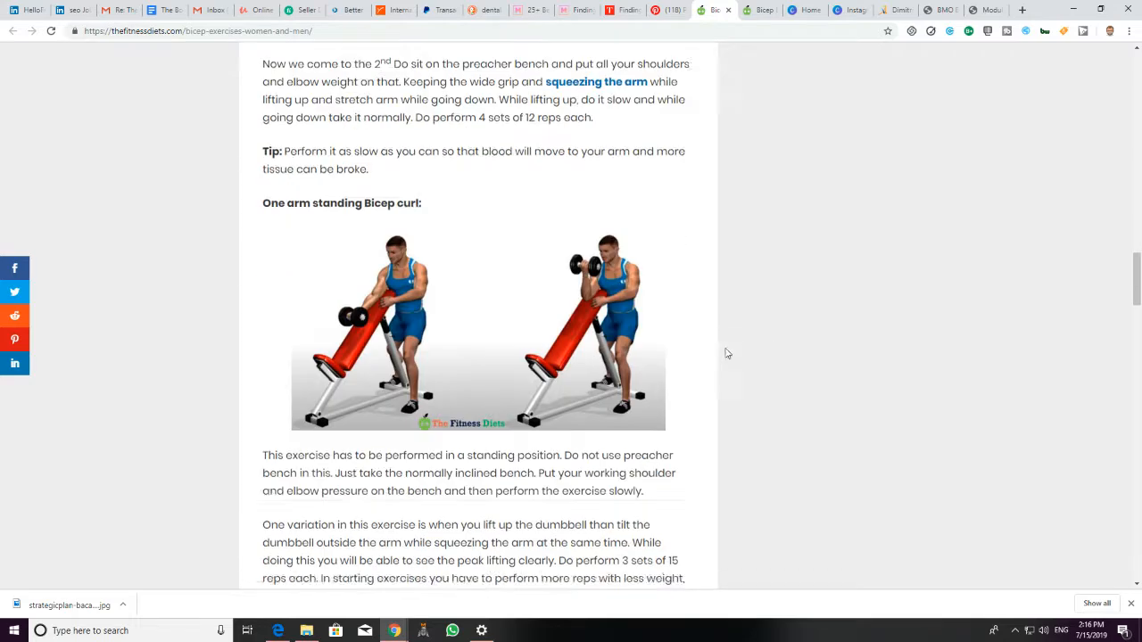
{"action": "scroll", "scroll_direction": "down", "scroll_amount": 3}
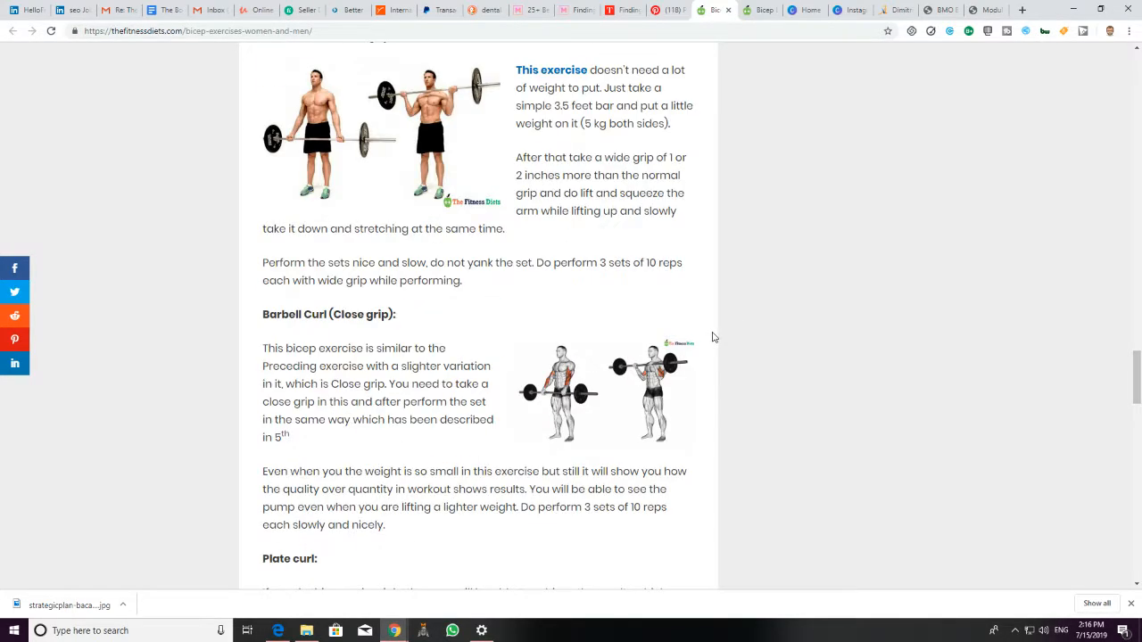
{"action": "scroll", "scroll_direction": "down", "scroll_amount": 3}
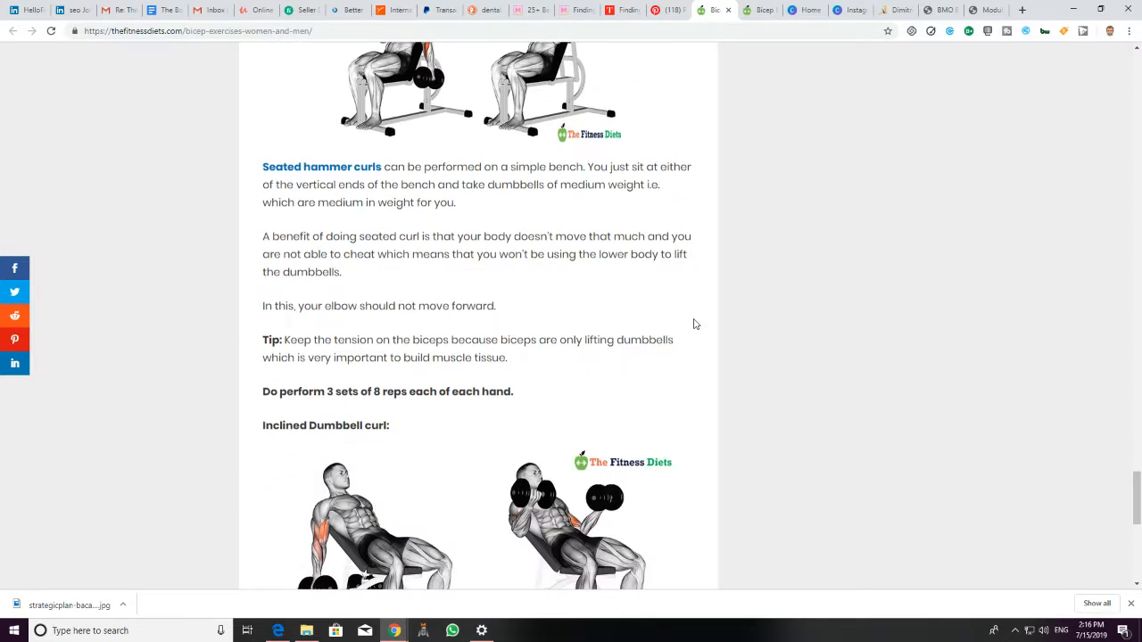
{"action": "left_click_drag", "start_coordinate": [275, 184], "coordinate": [356, 307]}
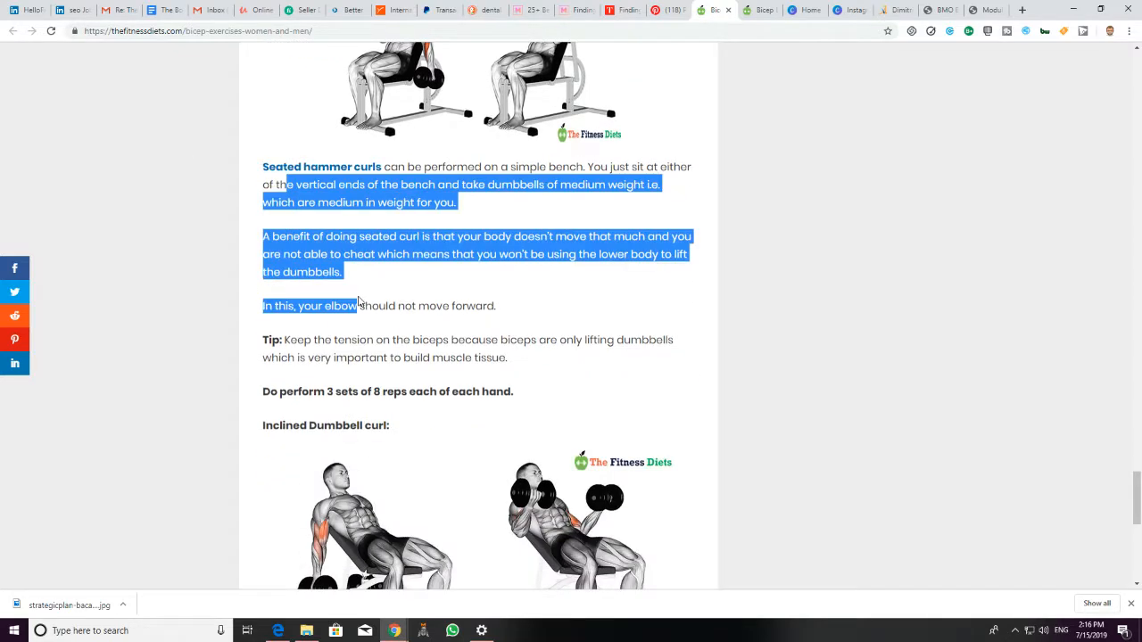
{"action": "scroll", "scroll_direction": "down", "scroll_amount": 3}
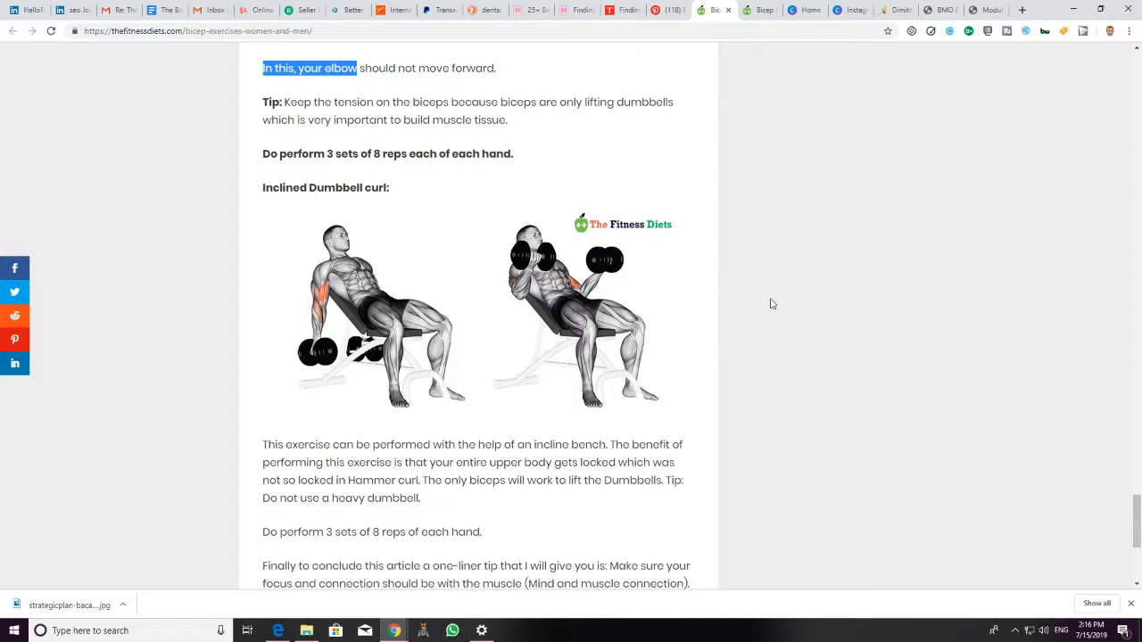
{"action": "scroll", "scroll_direction": "down", "scroll_amount": 3}
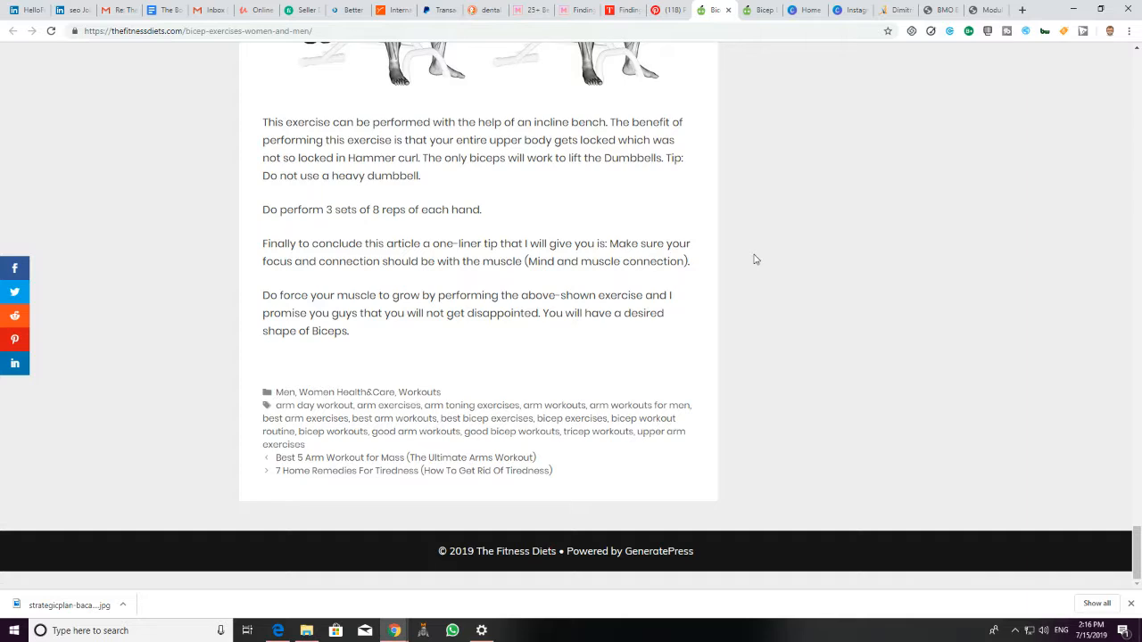
{"action": "mouse_move", "coordinate": [748, 237]}
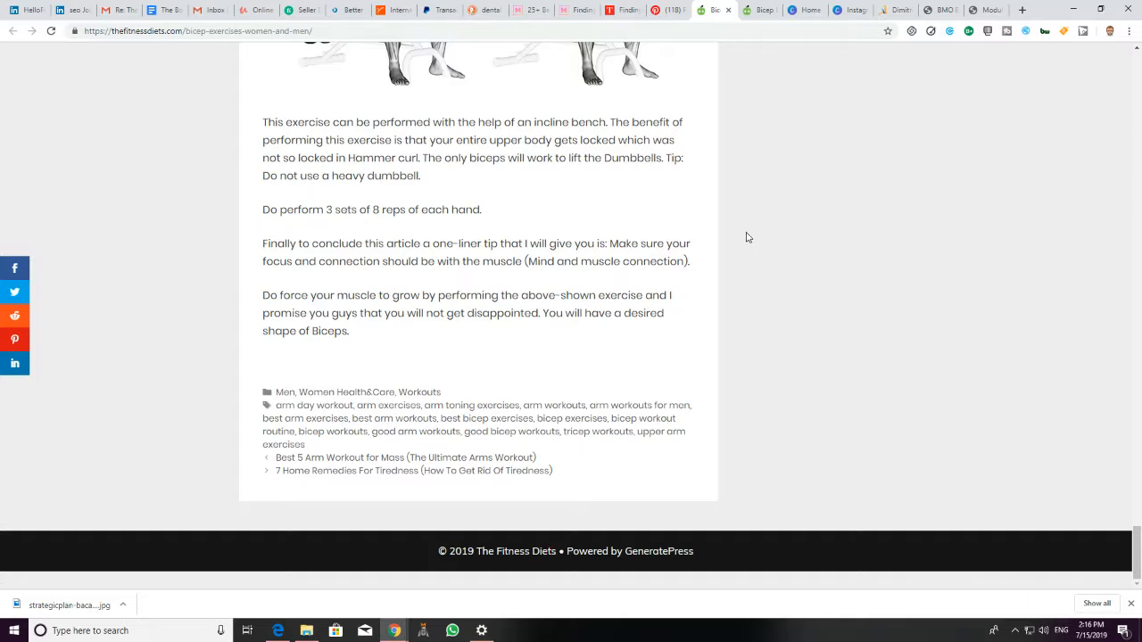
{"action": "mouse_move", "coordinate": [981, 98]}
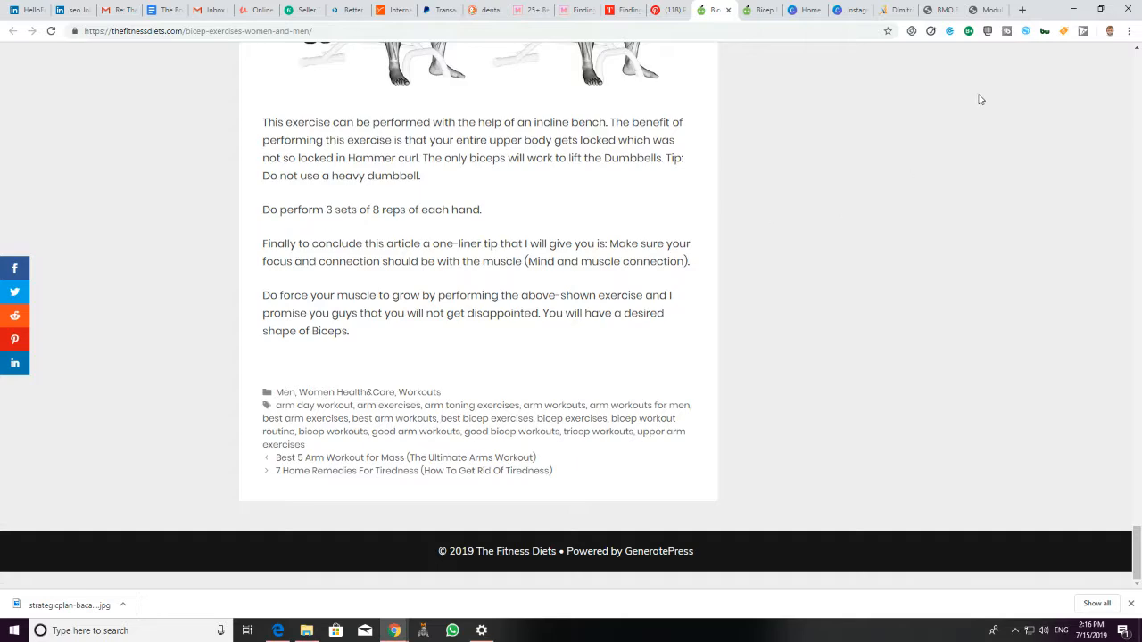
{"action": "mouse_move", "coordinate": [878, 157]}
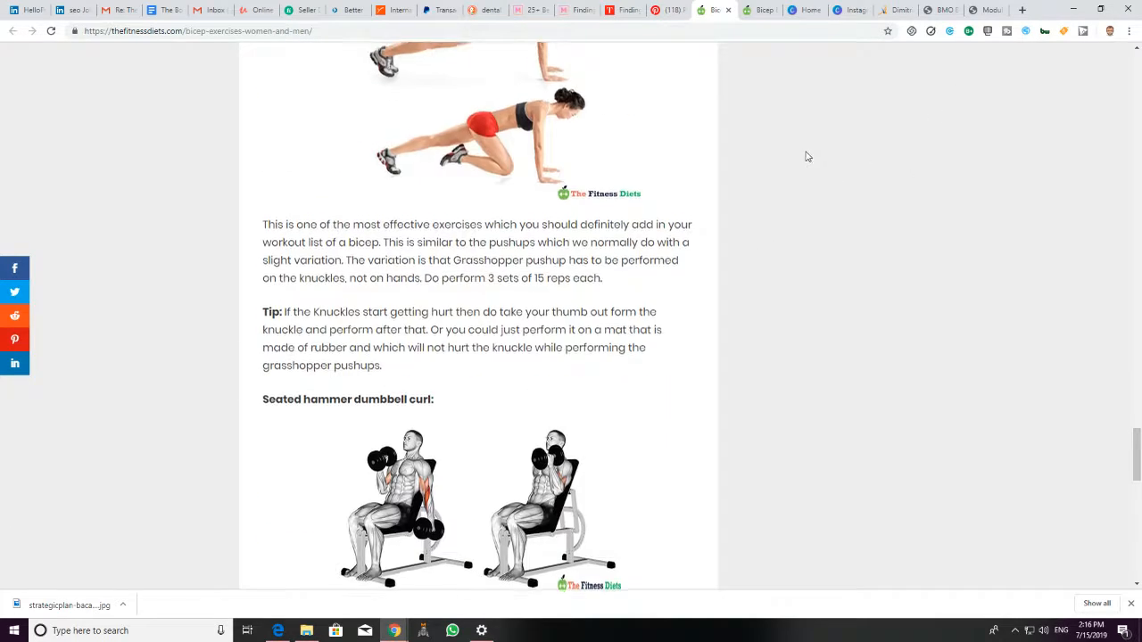
Step: Scroll back to the article top with the site header and title
{"action": "scroll", "scroll_direction": "up", "scroll_amount": 3}
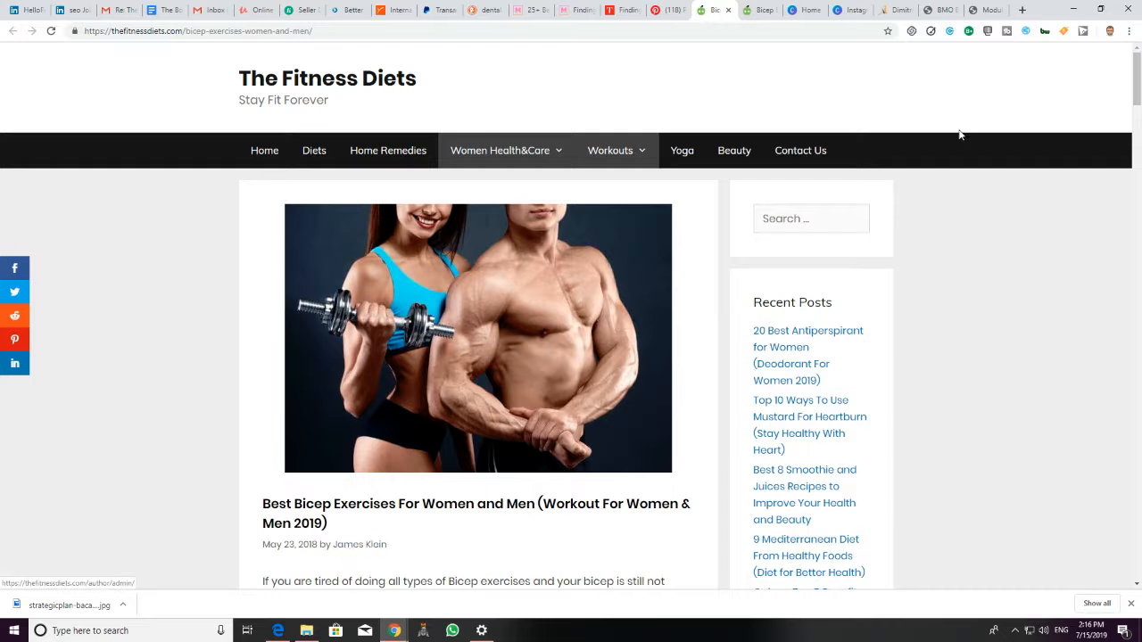
{"action": "mouse_move", "coordinate": [116, 11]}
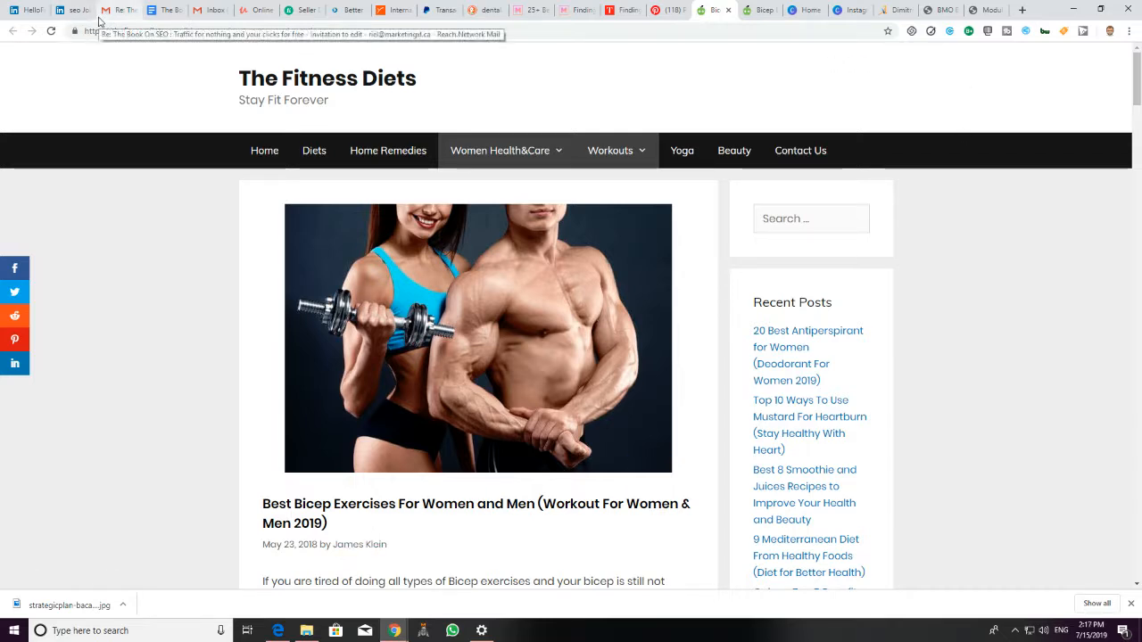